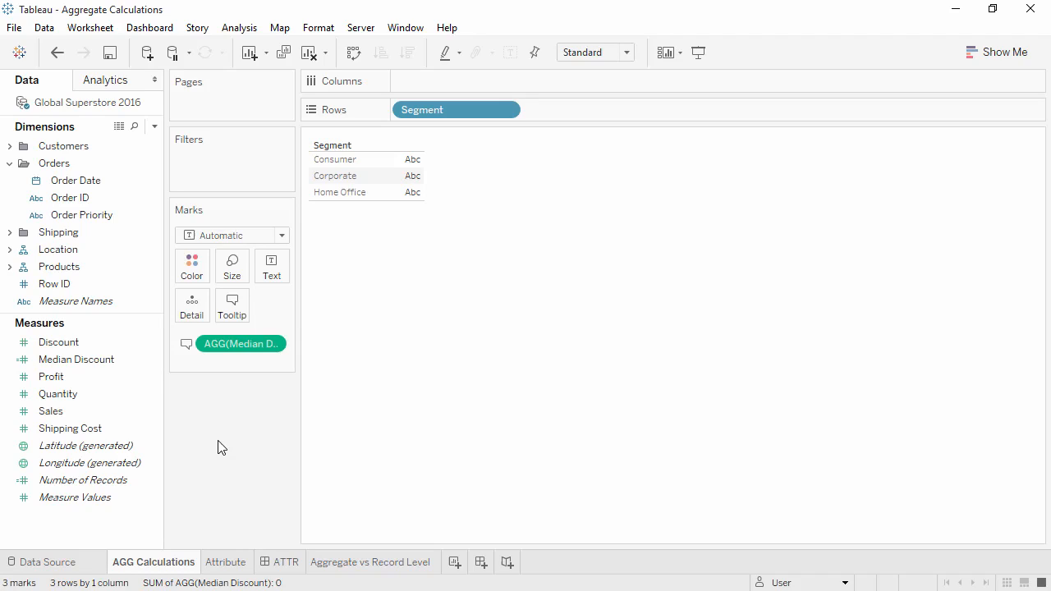
mouse_move(221, 414)
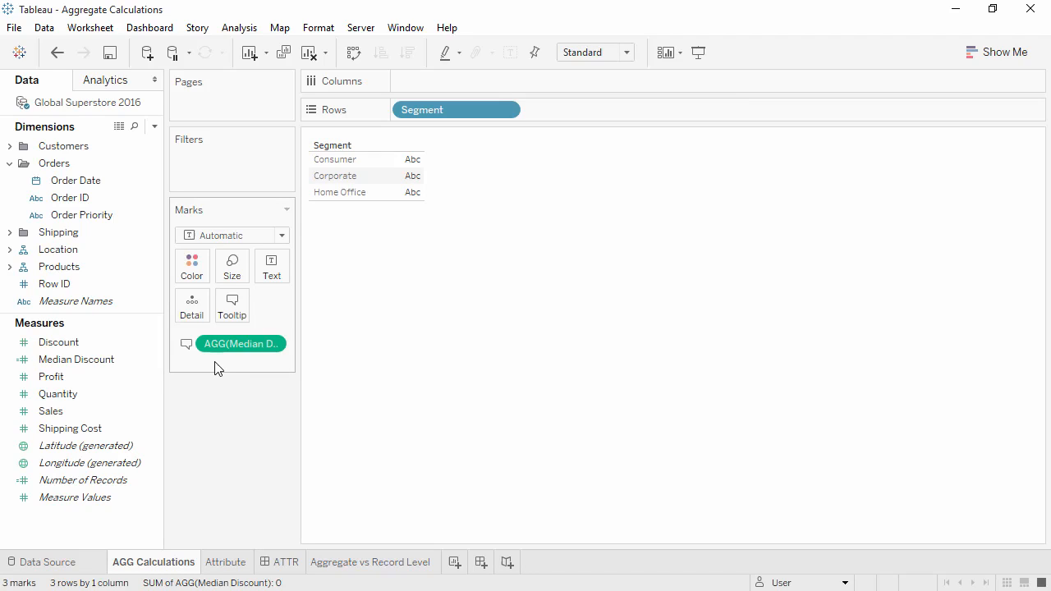
Put the SUM(Profit)/SUM(Sales) profit ratio on Columns to get a bar per segment
left_click(477, 80)
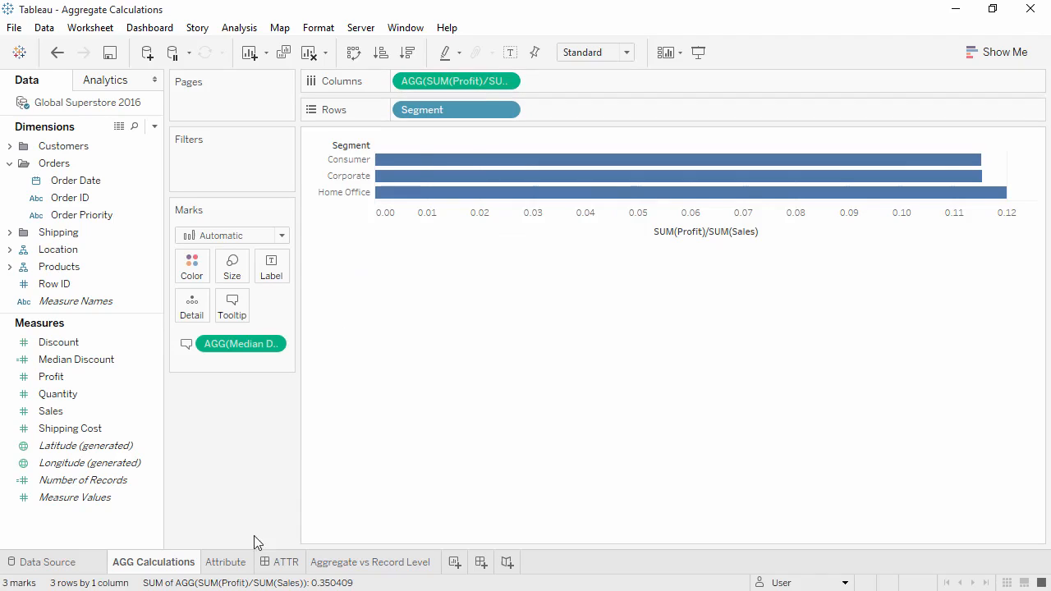
Switch to the Attribute worksheet listing the three segments with ATTR(Country)
left_click(226, 562)
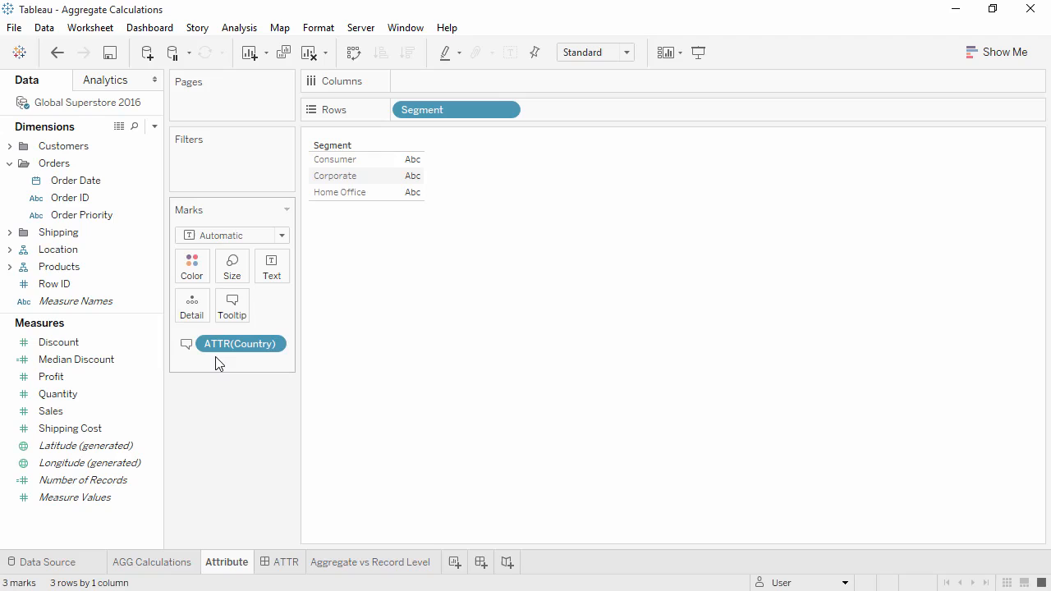
mouse_move(121, 532)
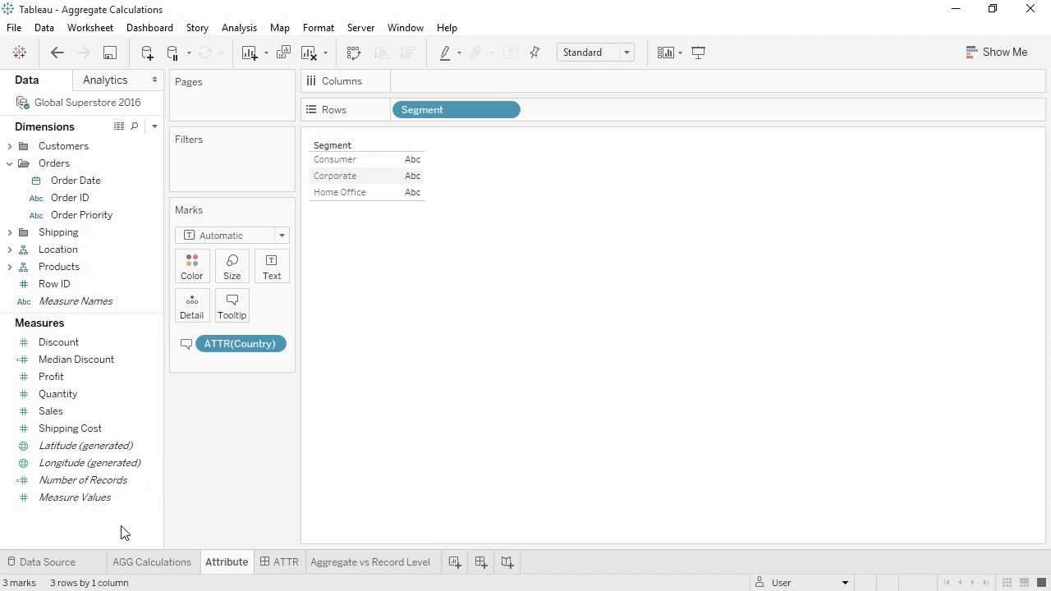
Create Segment Sales: IF [Segment] = "Corporate" THEN AVG([Sales]) ELSE MEDIAN([Sales]) END
right_click(121, 532)
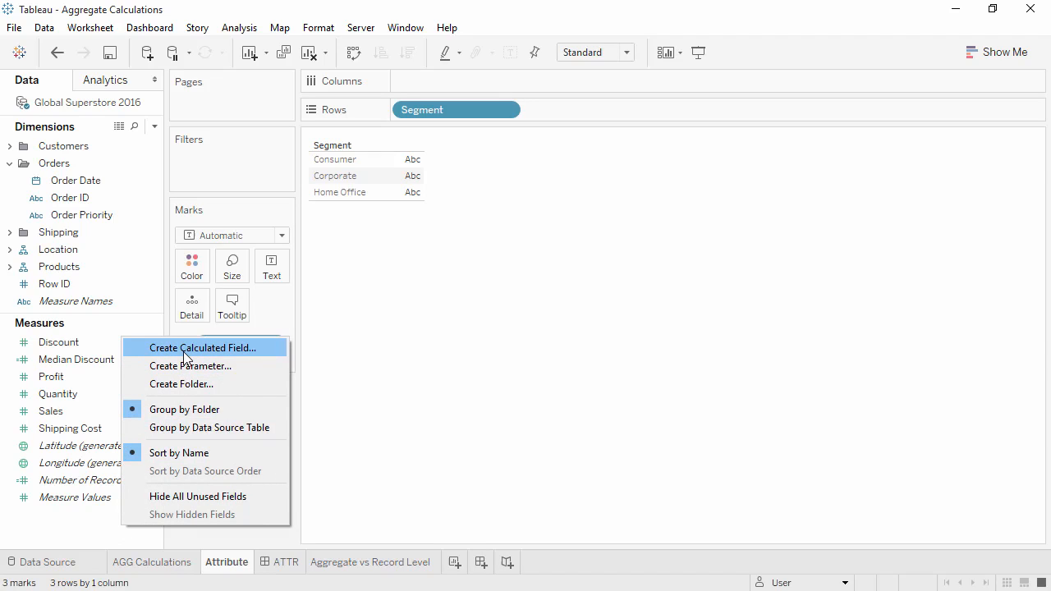
left_click(204, 348)
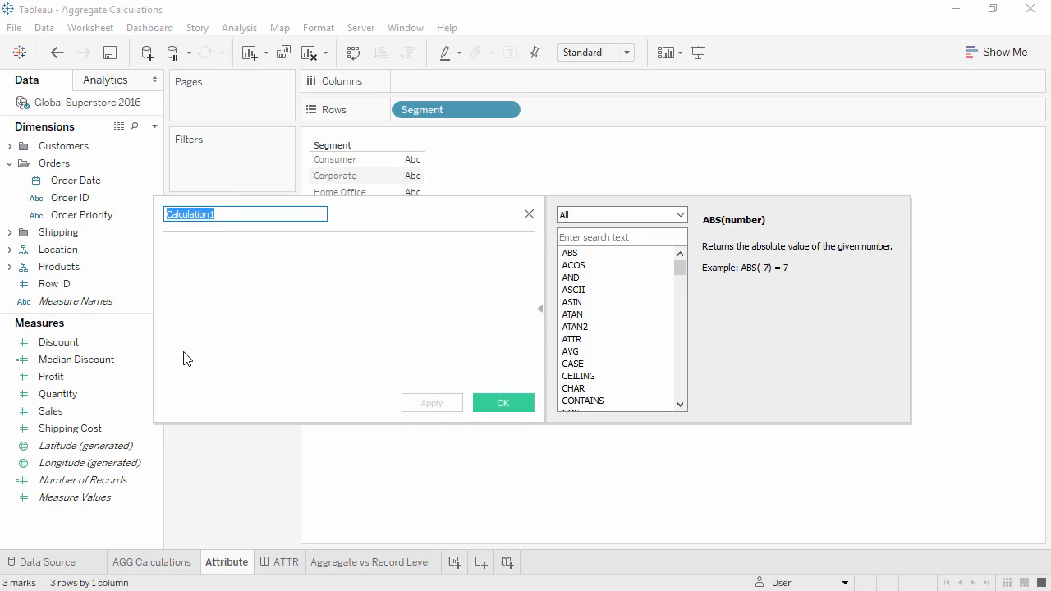
type("Segment Sales")
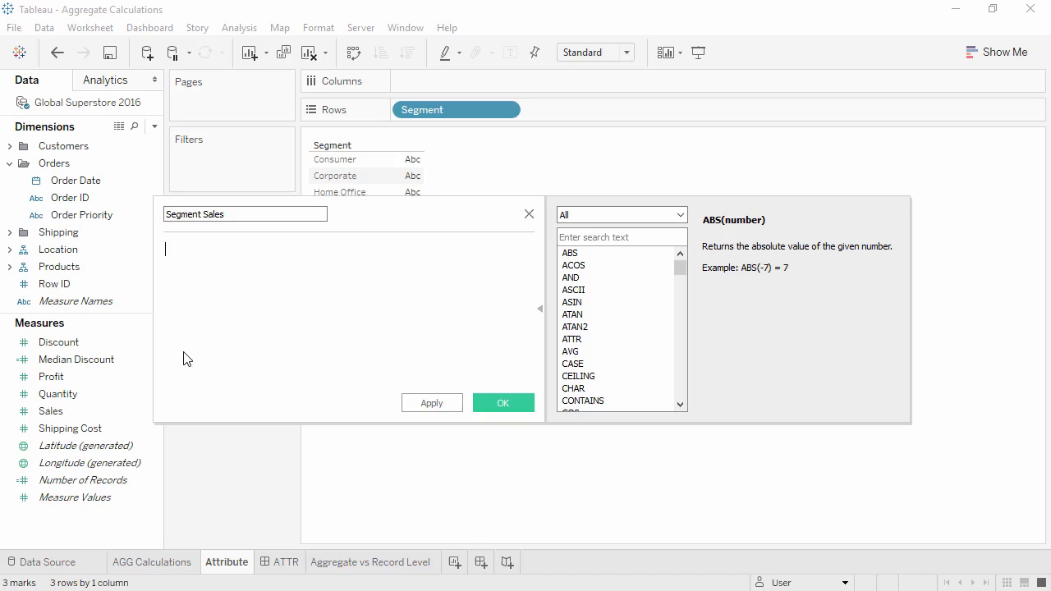
type("IF [Segment] = \"Corporate\"")
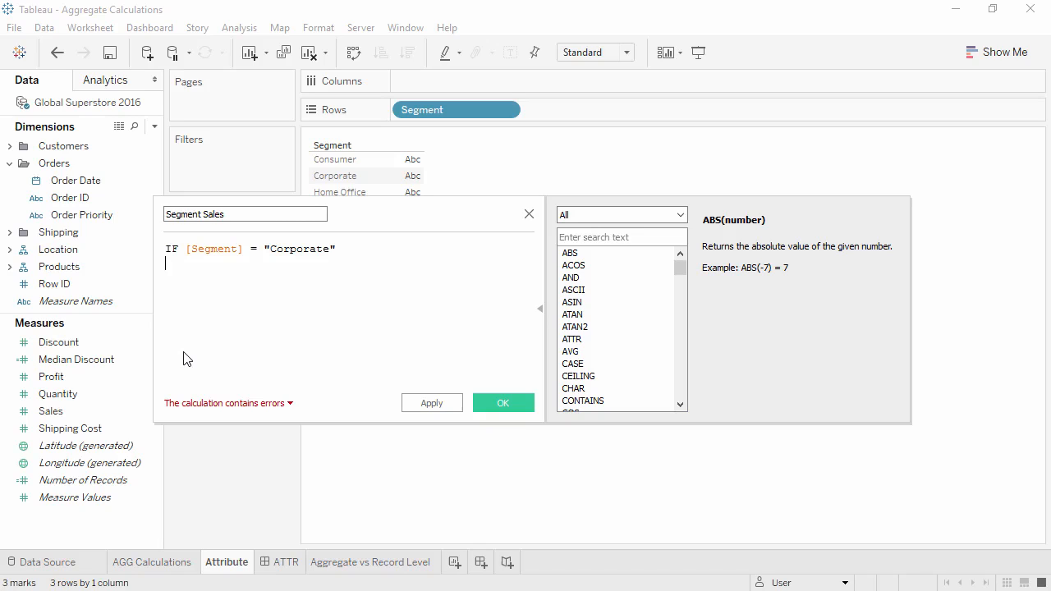
type("THEN AVG([Sales]),")
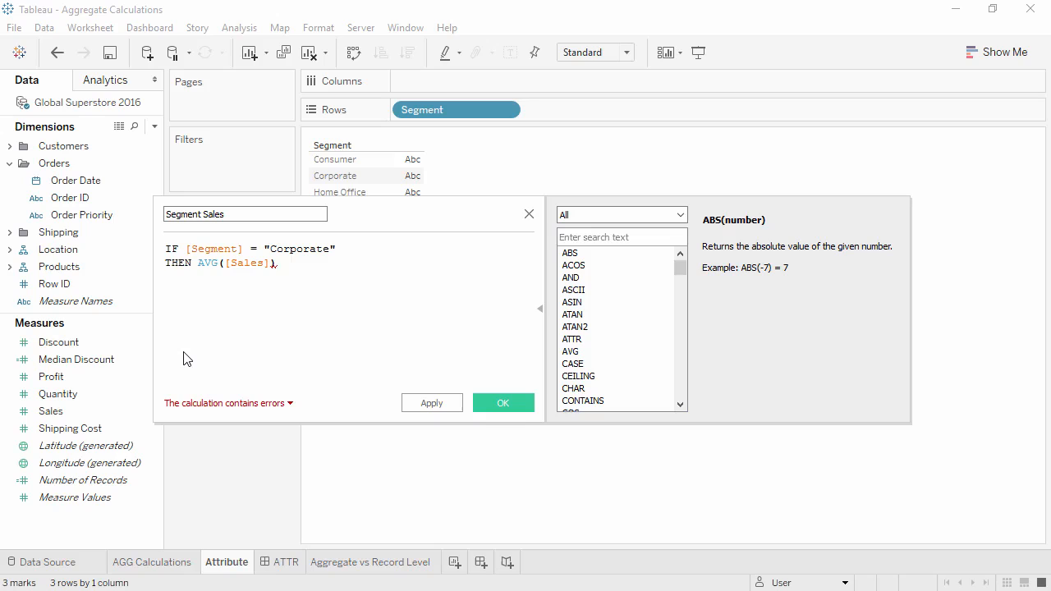
type("ELSE MEDIAN([Sales])")
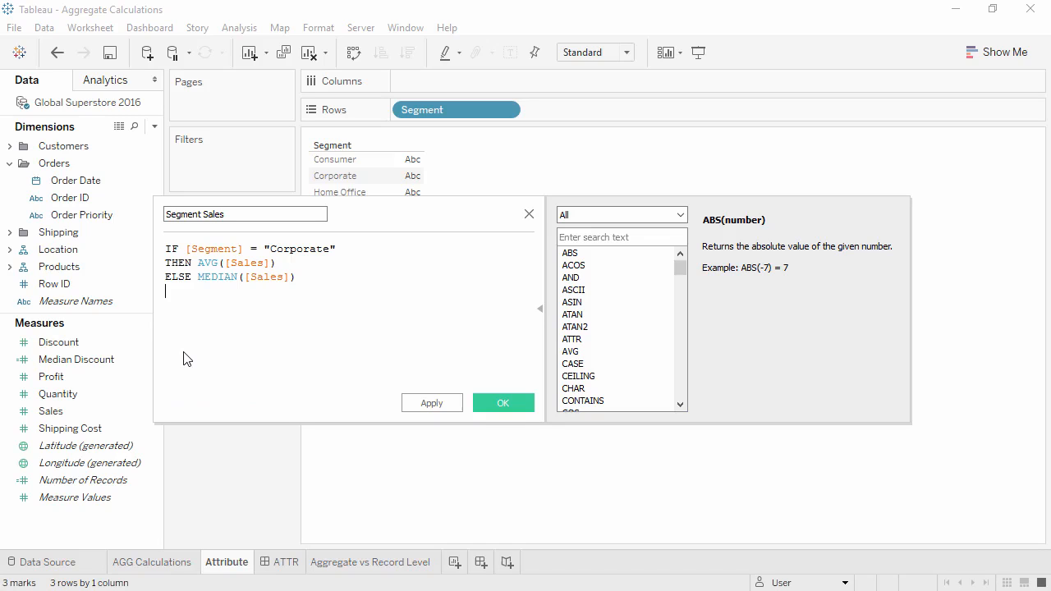
type("END")
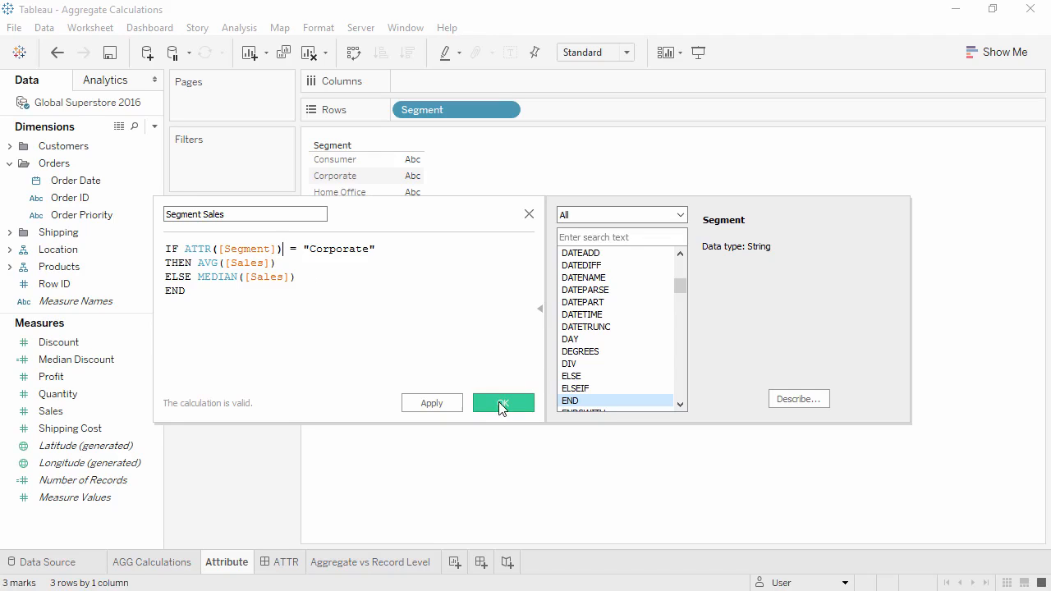
Save Segment Sales, chart it as bars per segment, then move to the ATTR dashboard
left_click(503, 402)
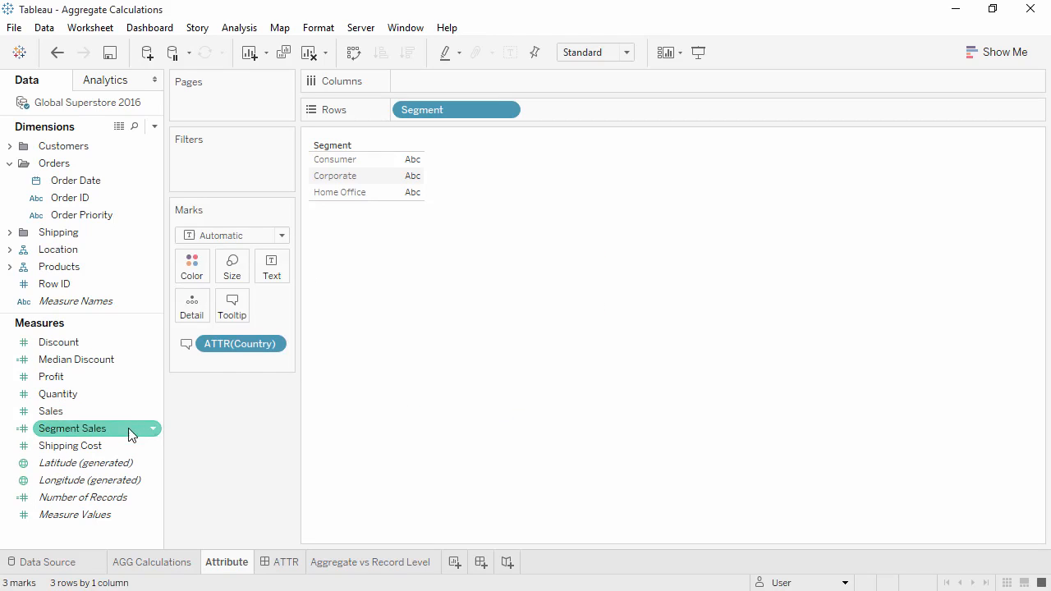
left_click_drag(72, 427, 452, 81)
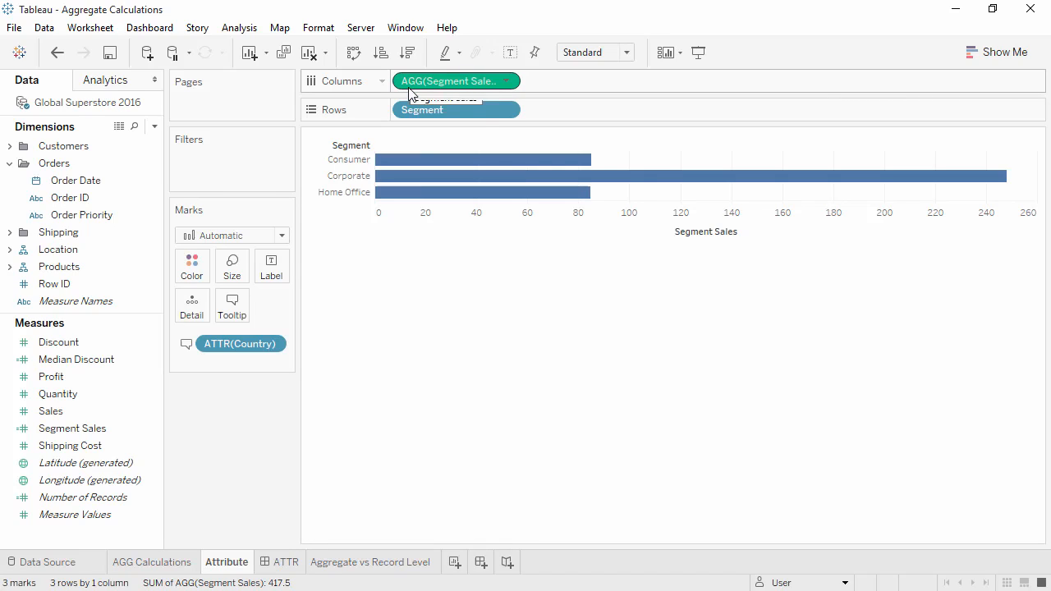
mouse_move(421, 108)
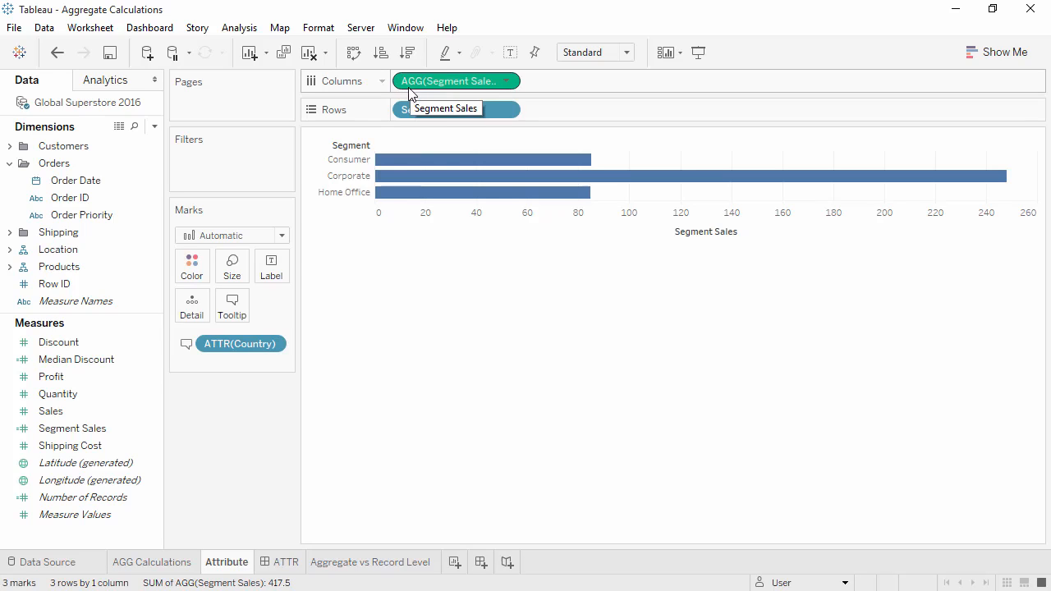
left_click(286, 562)
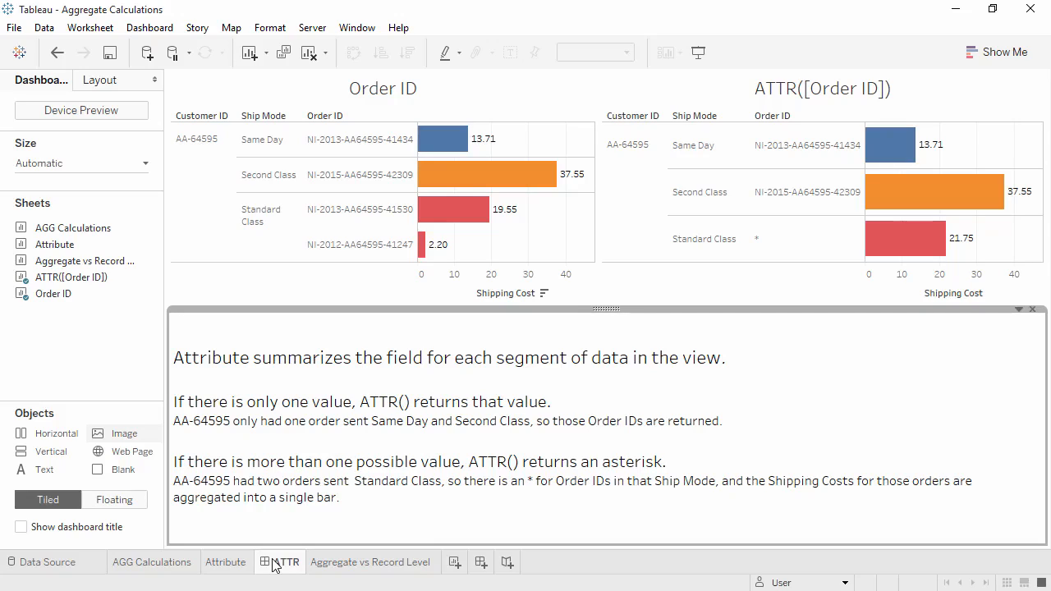
Switch to the empty Aggregate vs Record Level worksheet
left_click(371, 562)
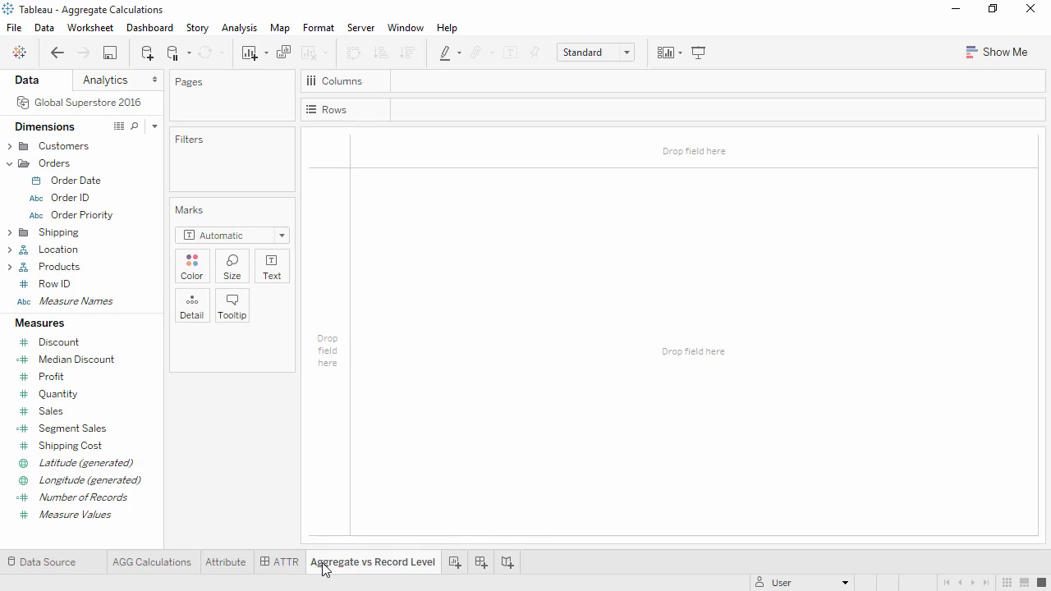
Add Sales to Columns as AVG(Sales), giving a single bar of about 246.5
left_click(72, 427)
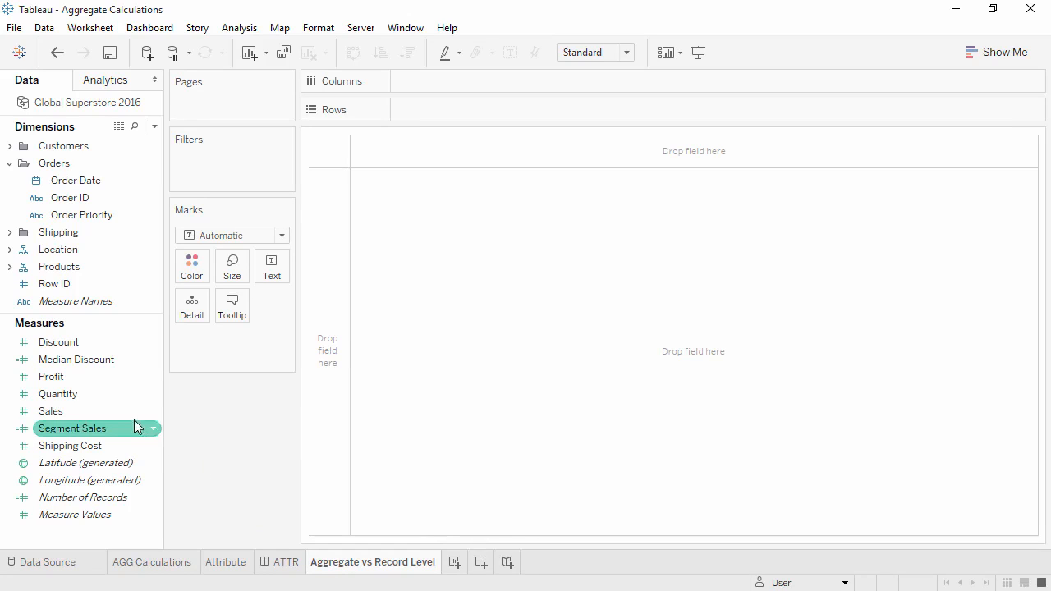
left_click_drag(51, 411, 413, 118)
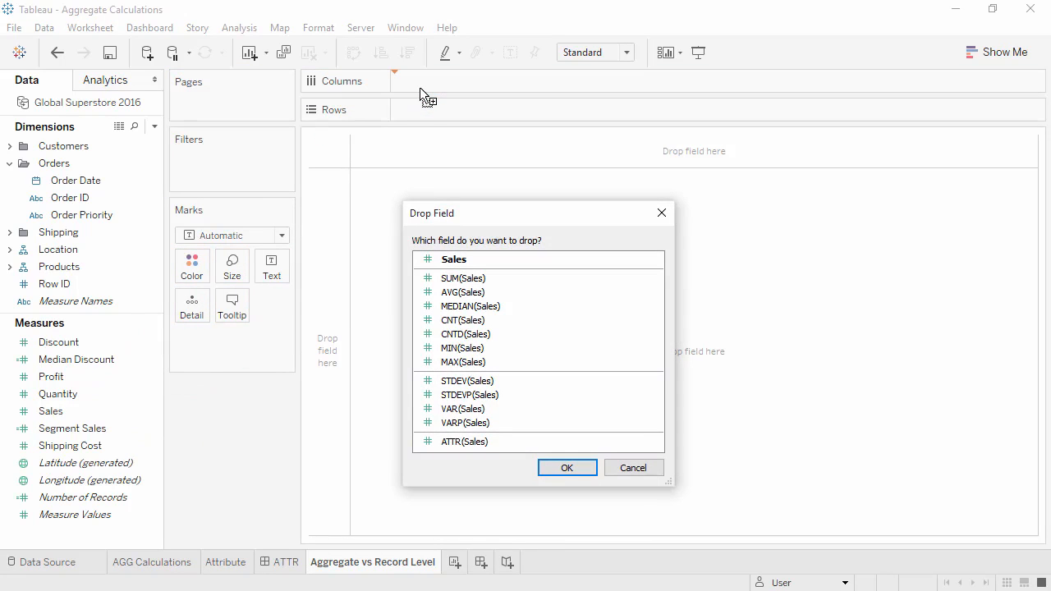
mouse_move(447, 190)
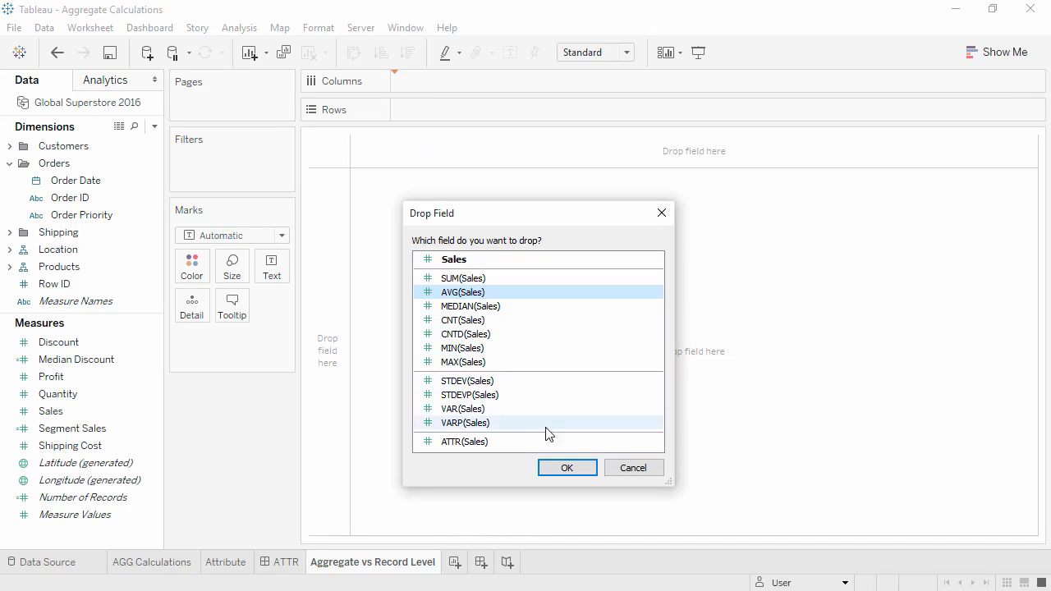
left_click(567, 466)
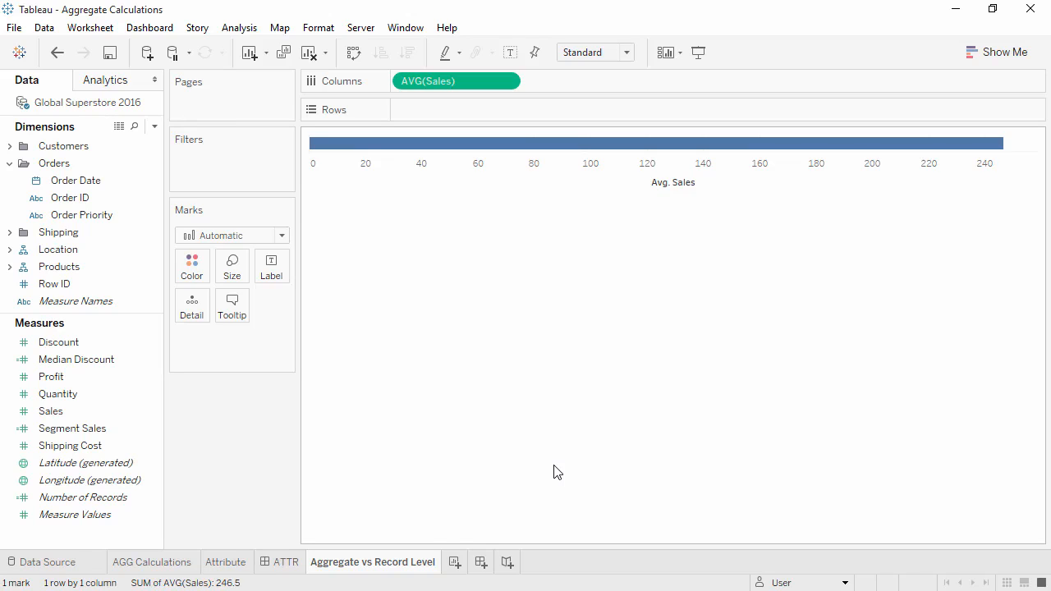
mouse_move(480, 474)
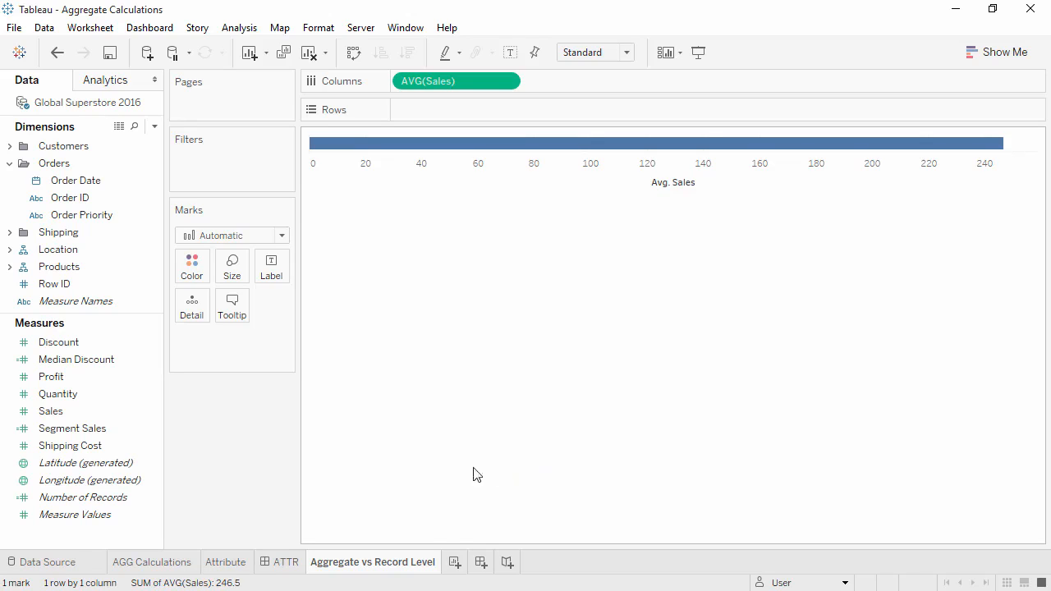
Create and save Average Order Sales as SUM([Sales])/COUNTD([Order ID])
right_click(138, 534)
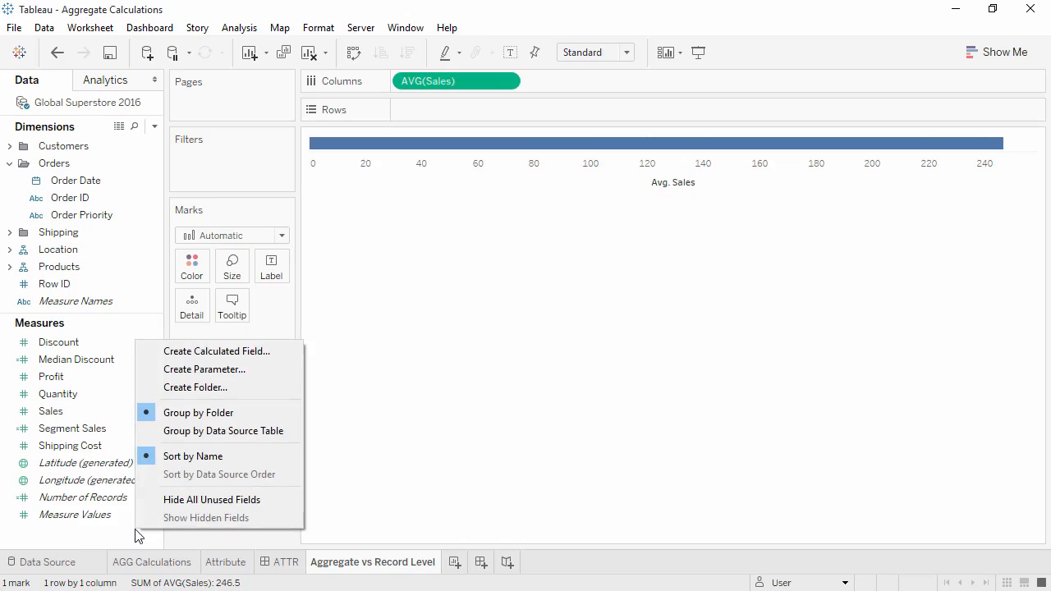
mouse_move(194, 352)
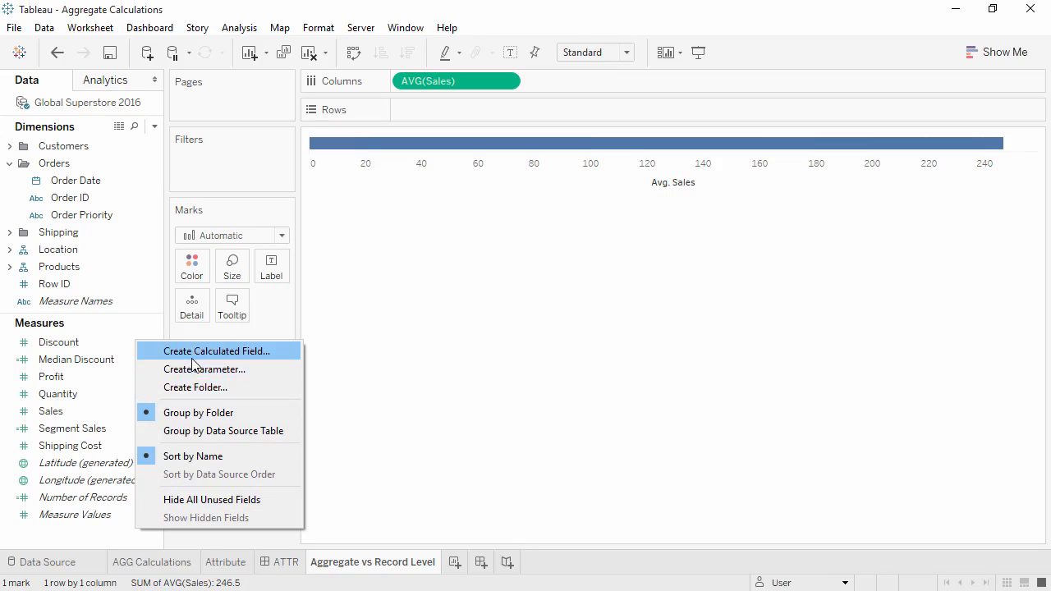
left_click(217, 351)
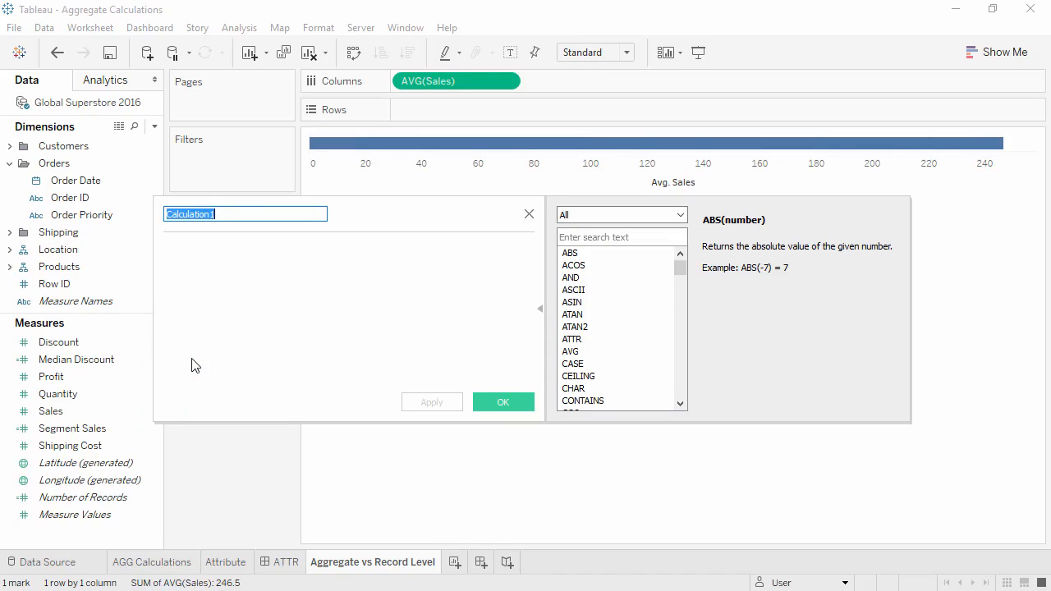
type("Average Order Sales")
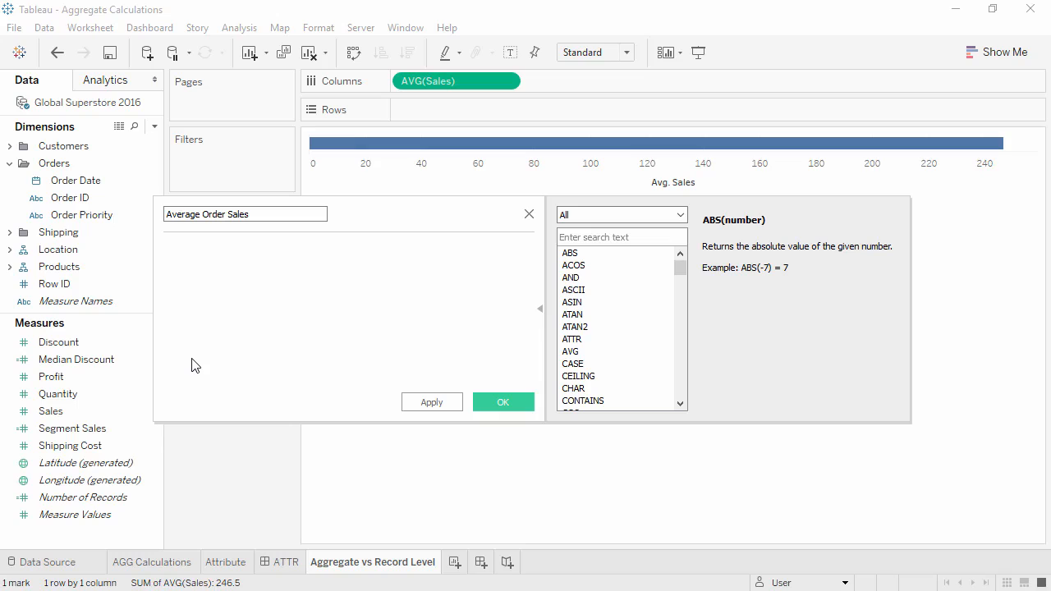
type("SUM([Sales])/COUNTD([Order ID])")
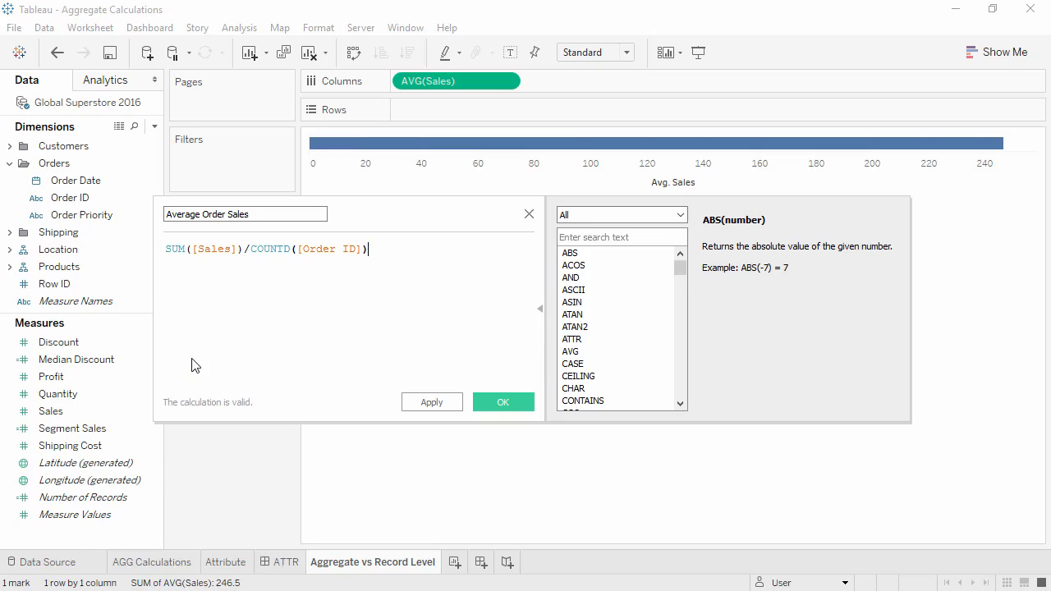
left_click(502, 401)
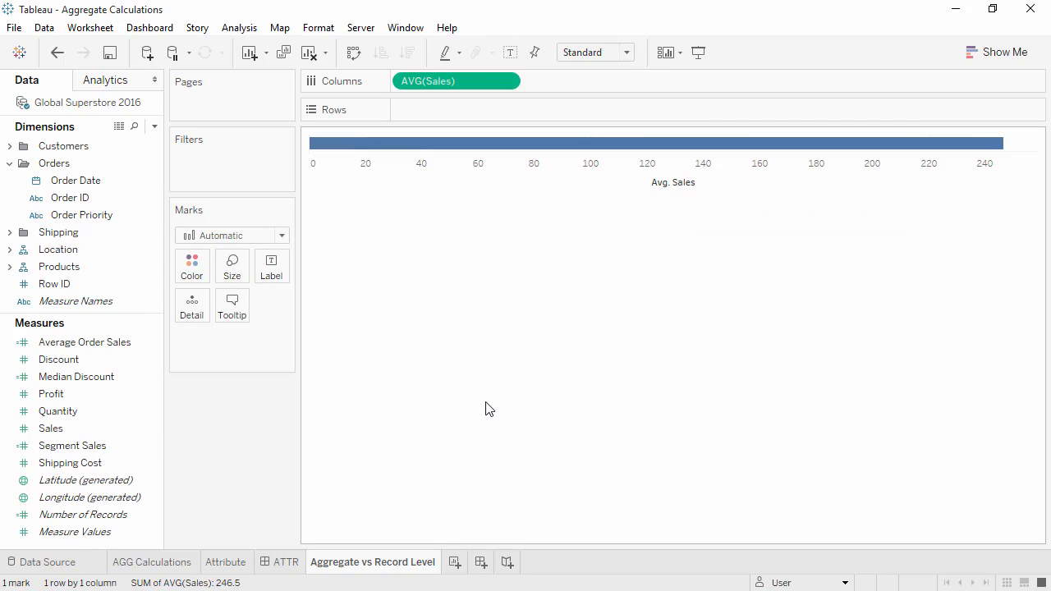
Place Average Order Sales on Columns beside AVG(Sales), its bar reaching about 500
left_click_drag(85, 342, 590, 84)
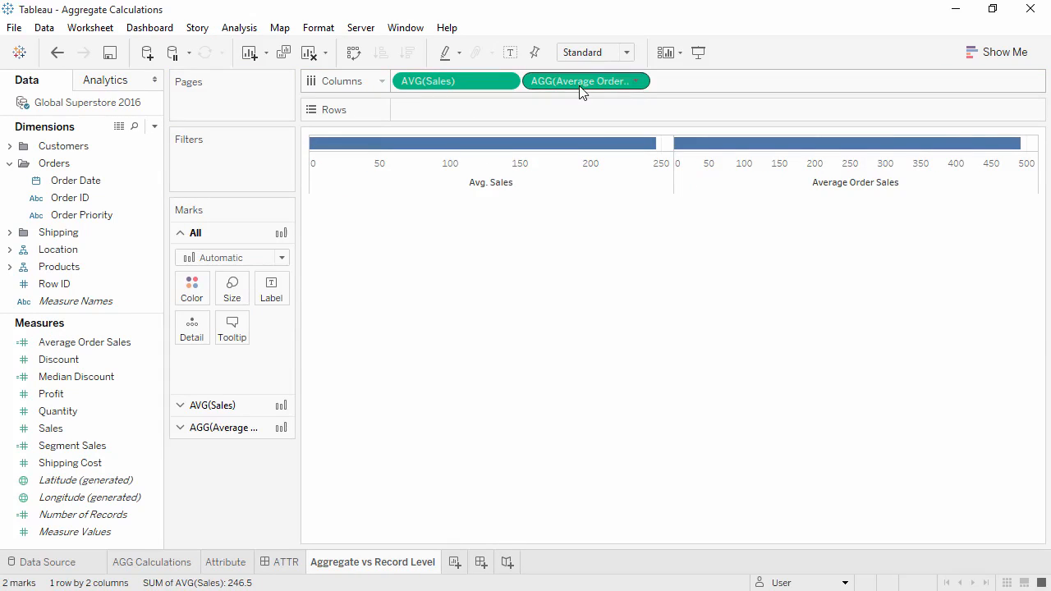
mouse_move(585, 80)
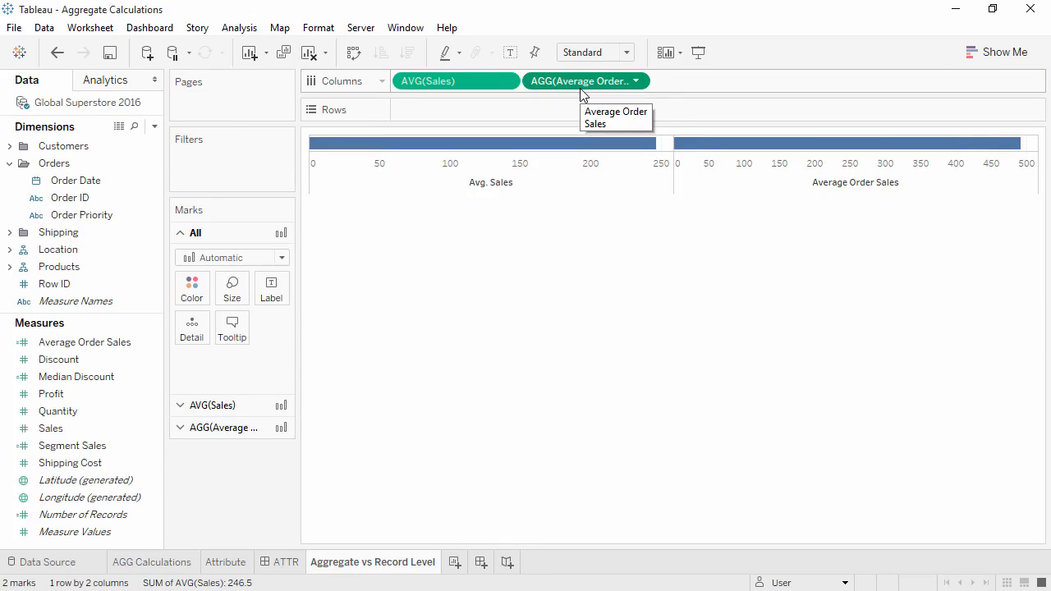